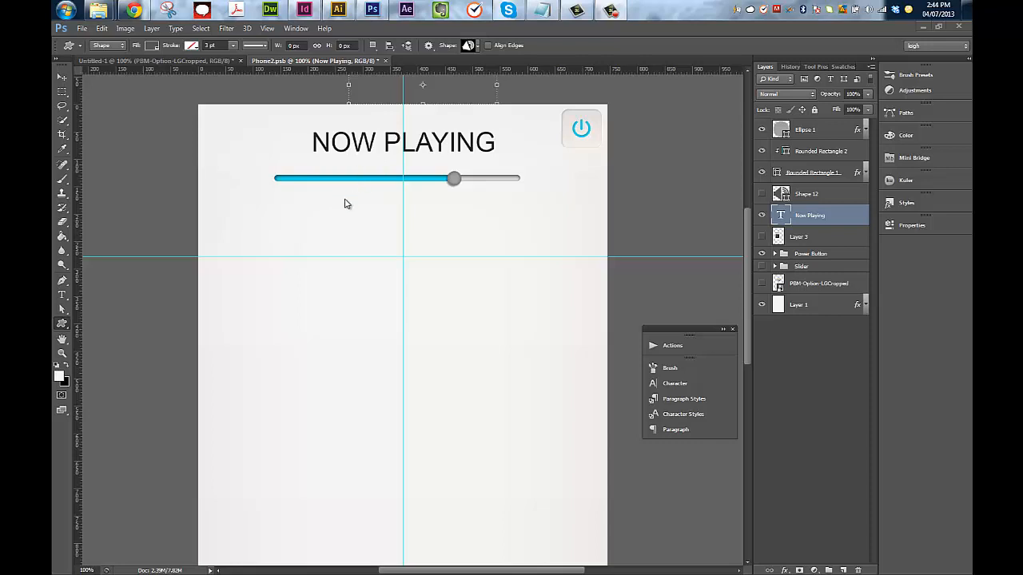
pyautogui.moveTo(426, 278)
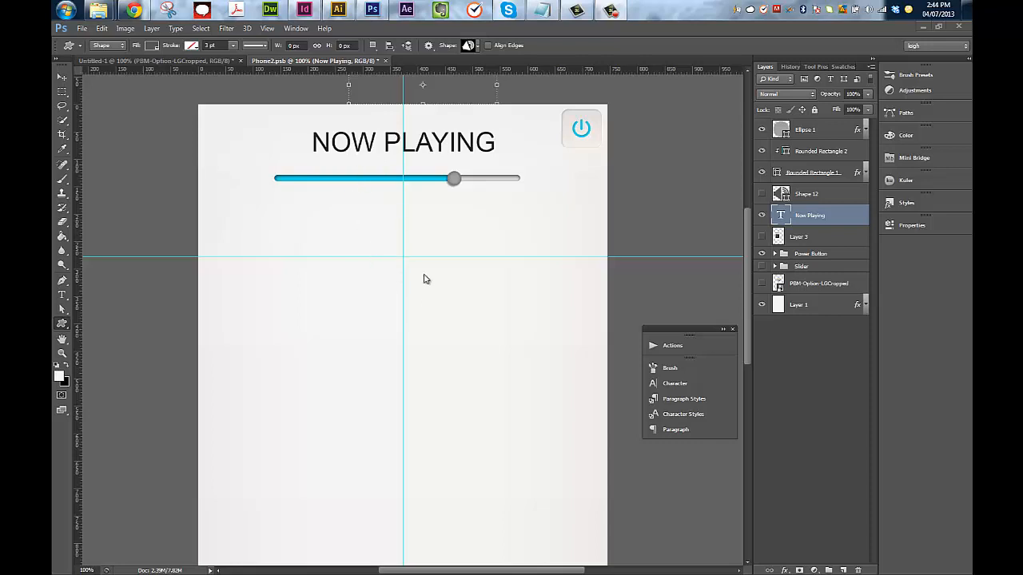
pyautogui.moveTo(482, 273)
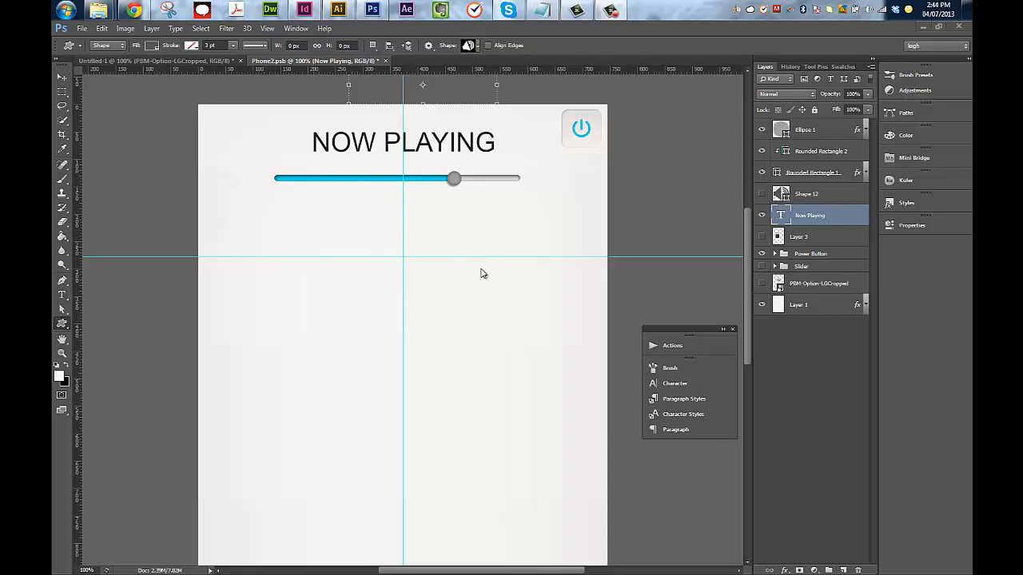
pyautogui.moveTo(454, 147)
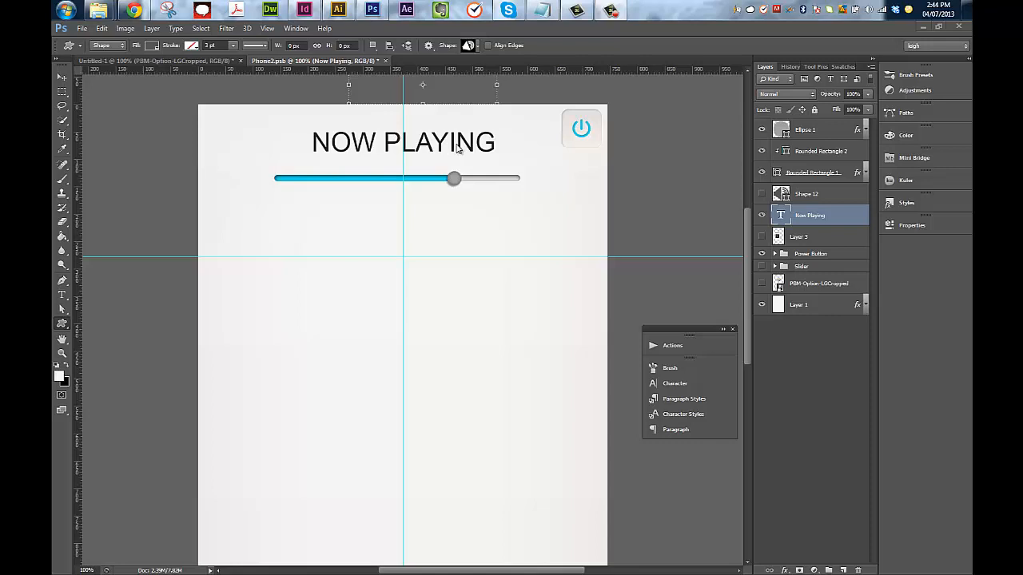
pyautogui.moveTo(467, 193)
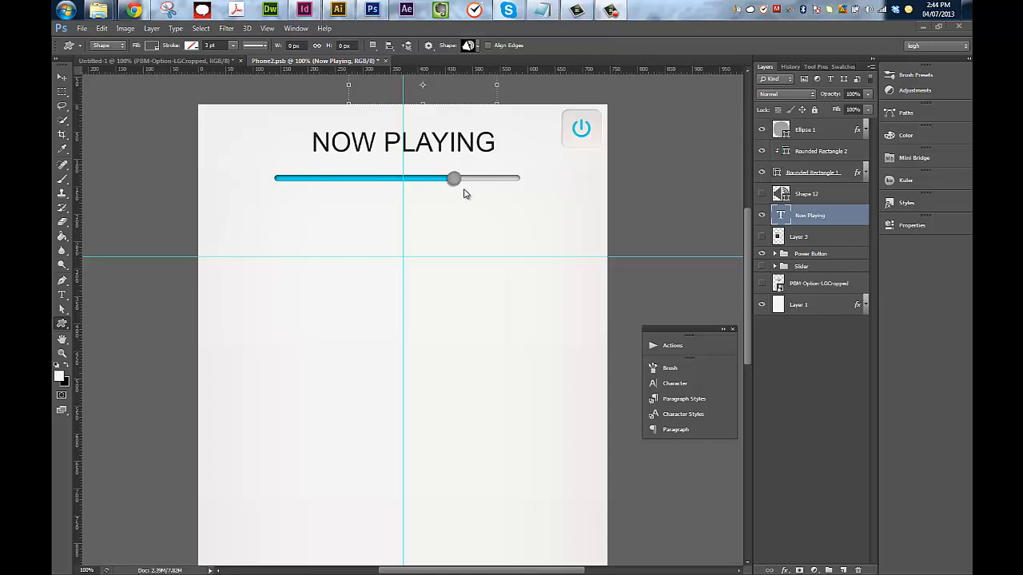
pyautogui.moveTo(495, 173)
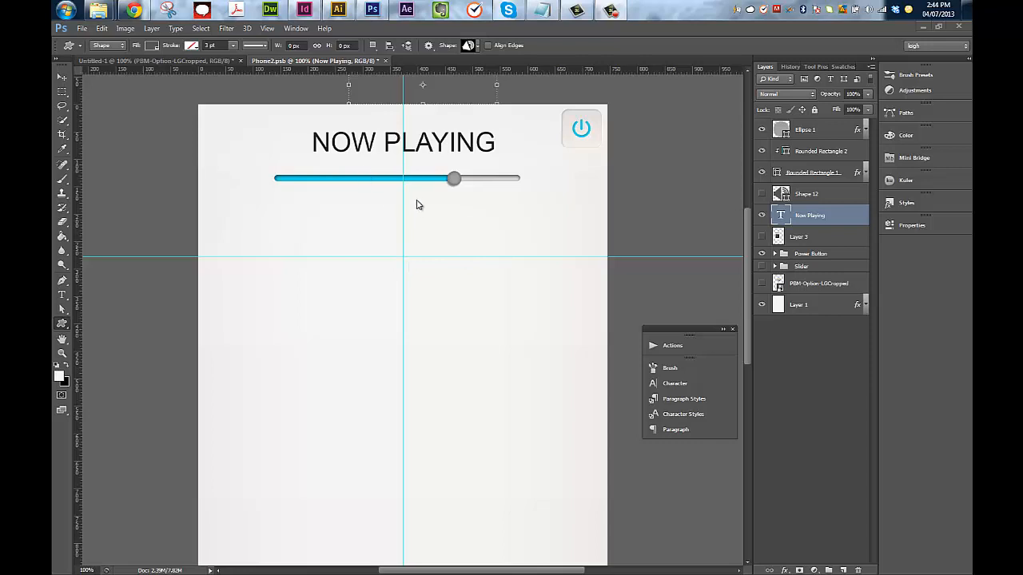
pyautogui.moveTo(422, 249)
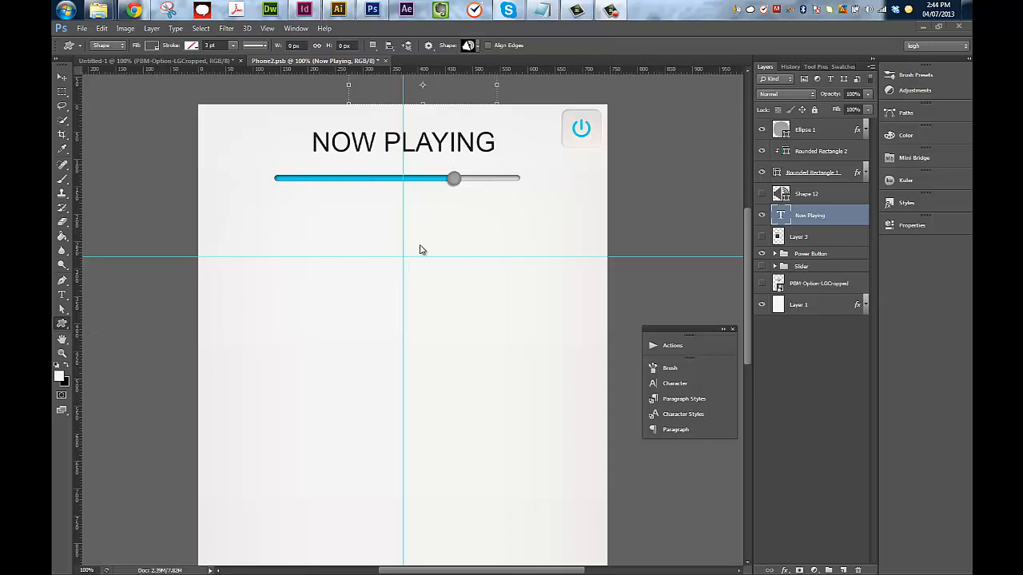
pyautogui.moveTo(239, 184)
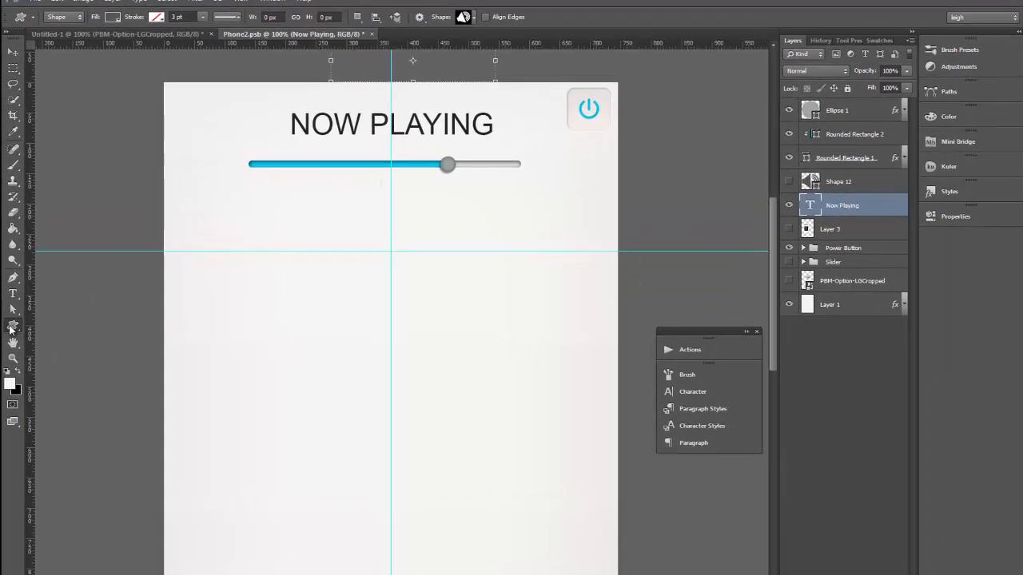
# - Move the duplicated speaker icon to the slider's right end and select both icons for alignment
pyautogui.click(13, 326)
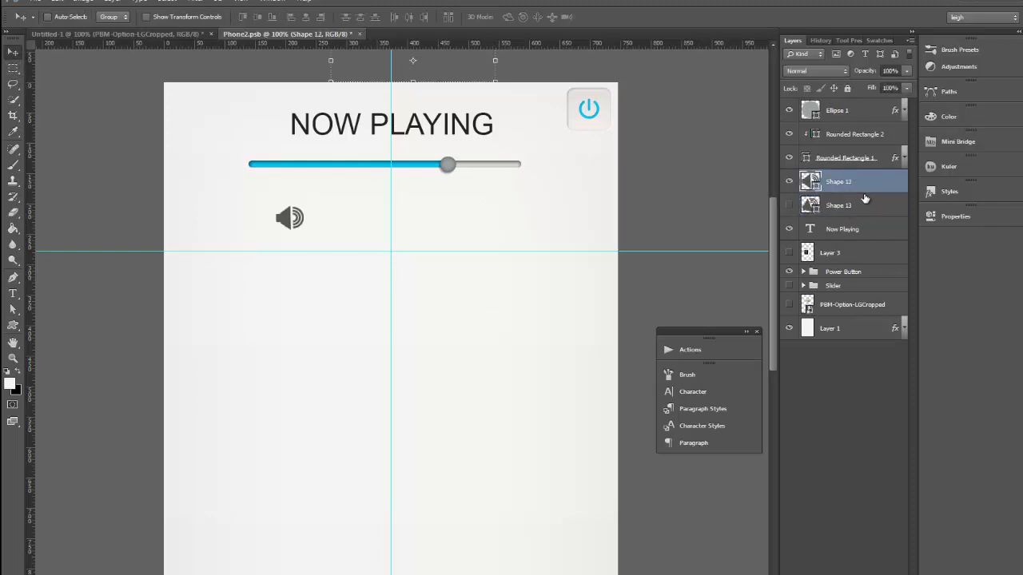
pyautogui.moveTo(289, 217); pyautogui.dragTo(553, 168)
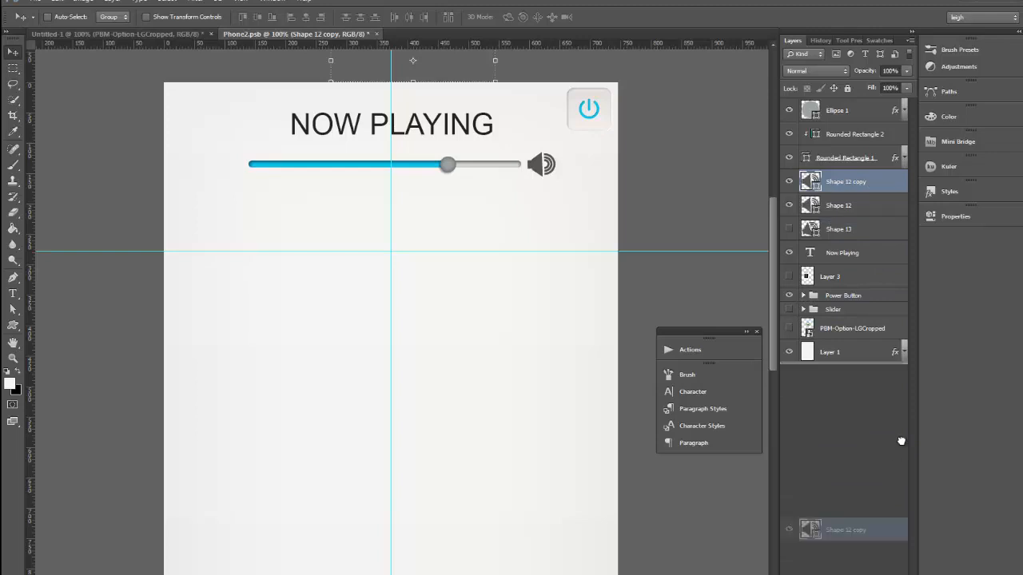
pyautogui.click(839, 230)
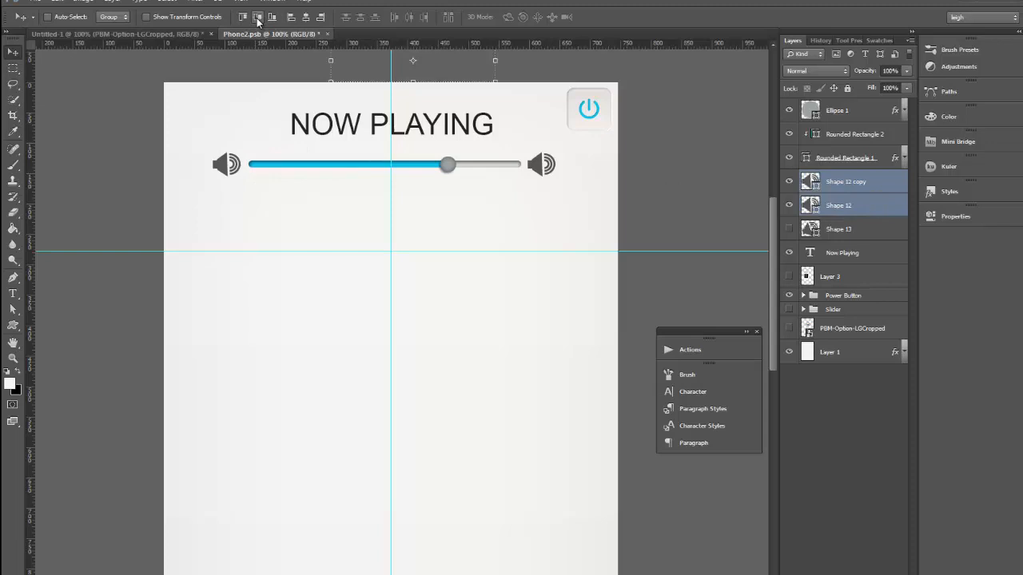
pyautogui.moveTo(256, 183)
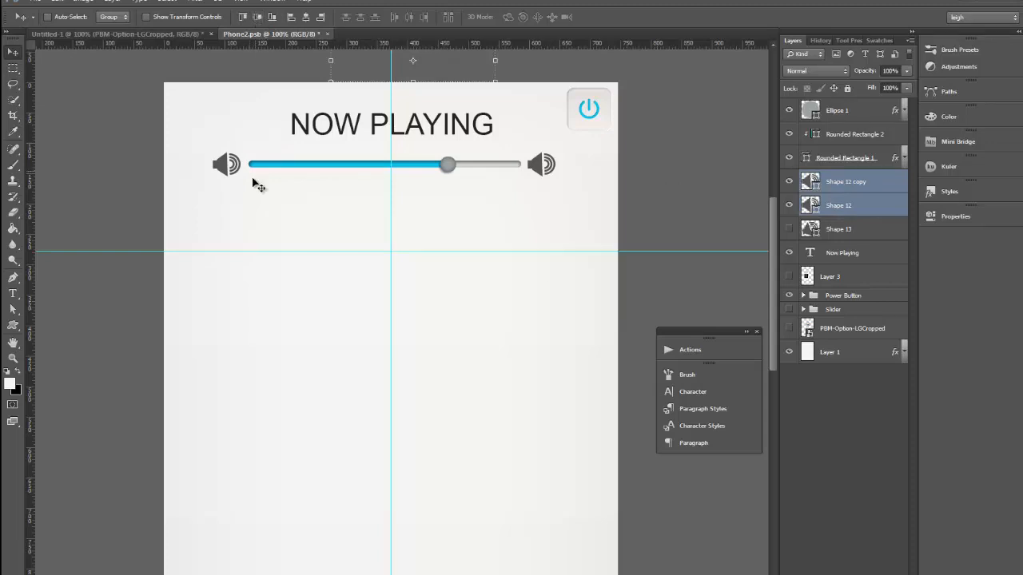
pyautogui.click(846, 182)
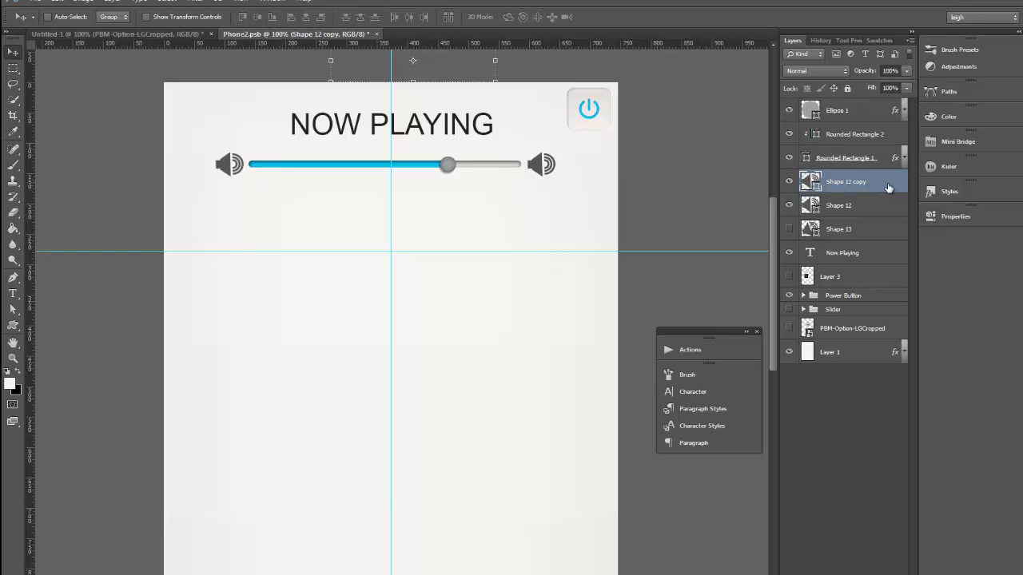
pyautogui.moveTo(238, 177)
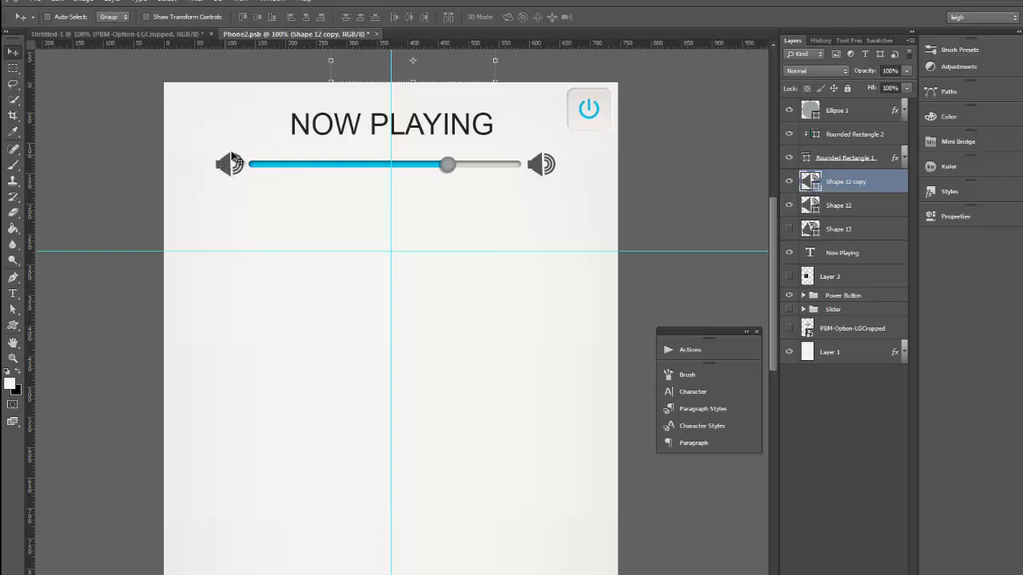
pyautogui.moveTo(240, 176)
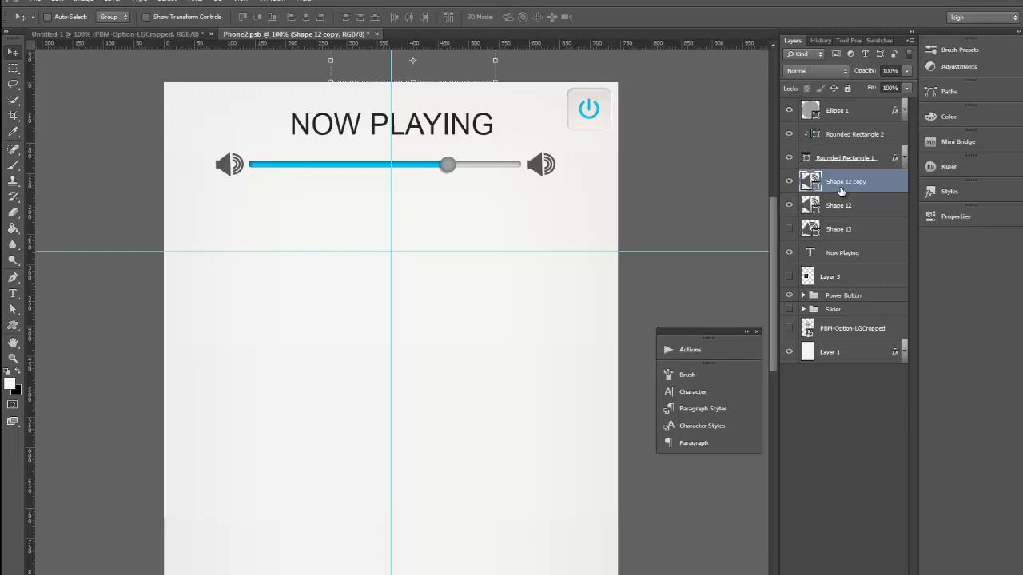
pyautogui.moveTo(216, 209)
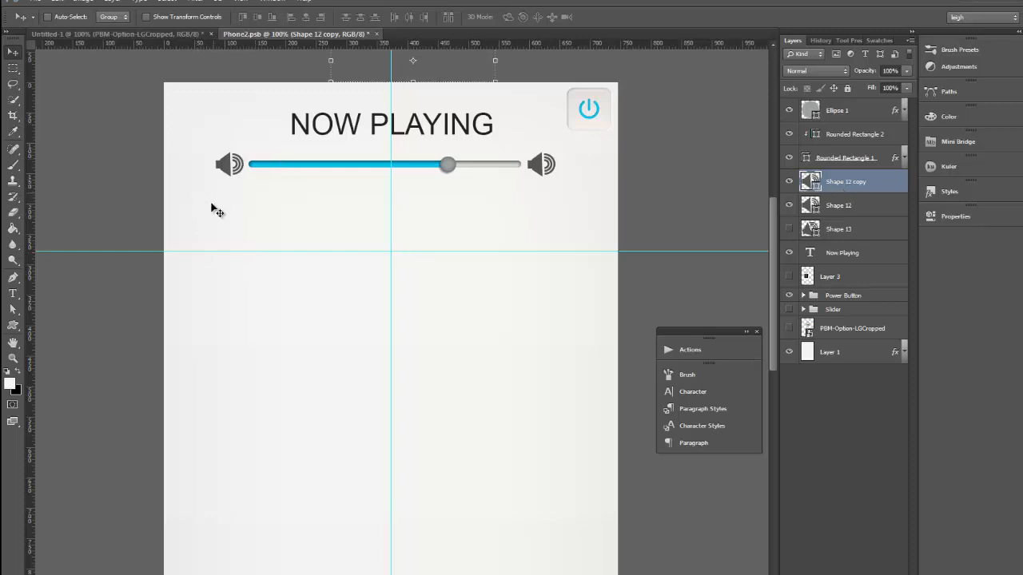
pyautogui.moveTo(250, 177)
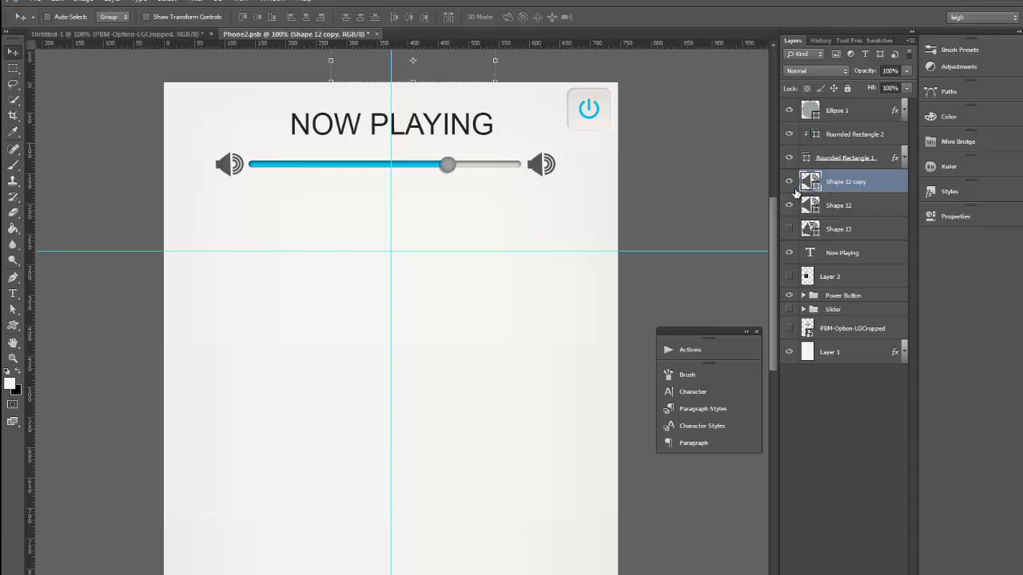
pyautogui.moveTo(854, 176)
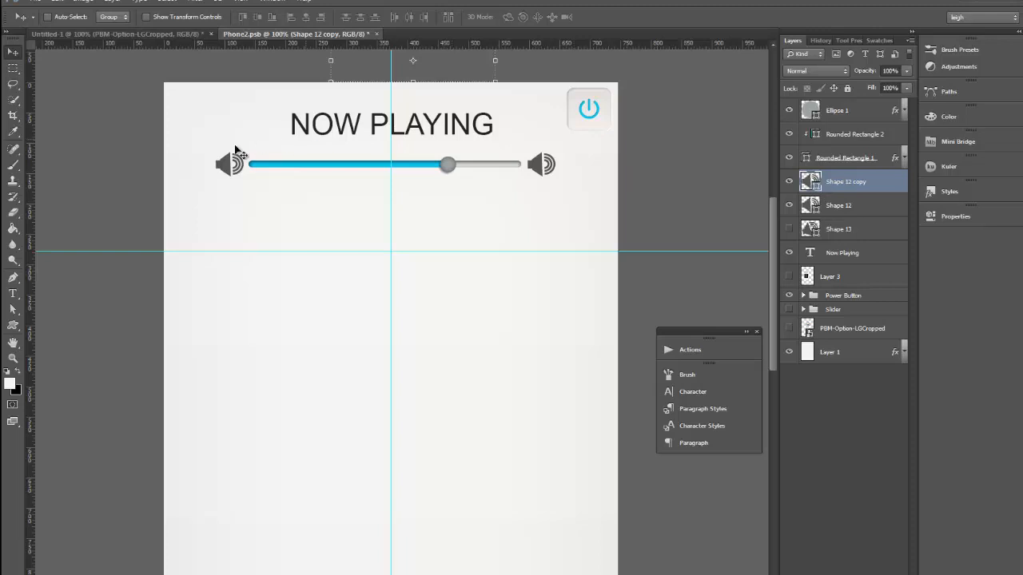
pyautogui.moveTo(240, 175)
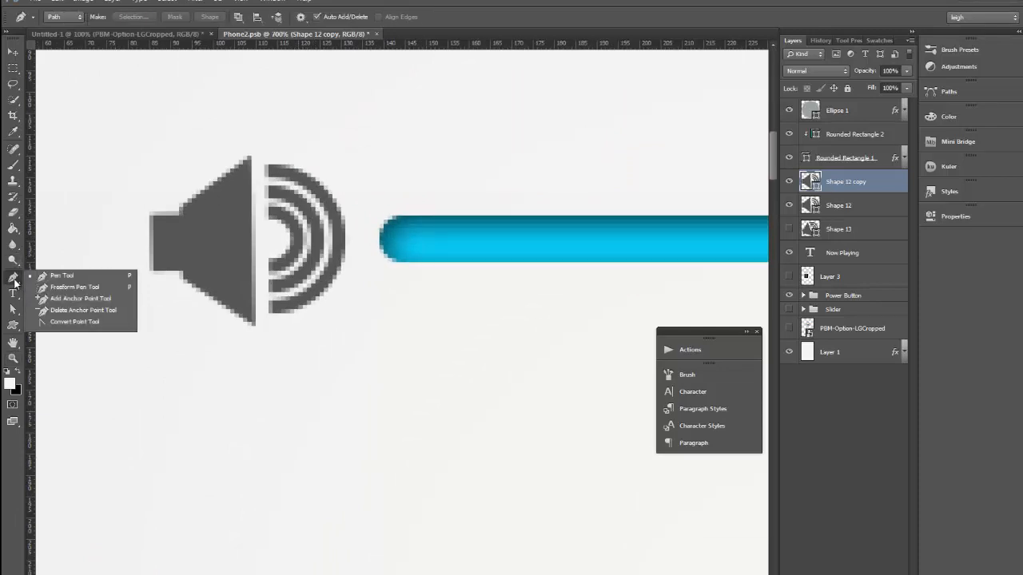
pyautogui.moveTo(83, 310)
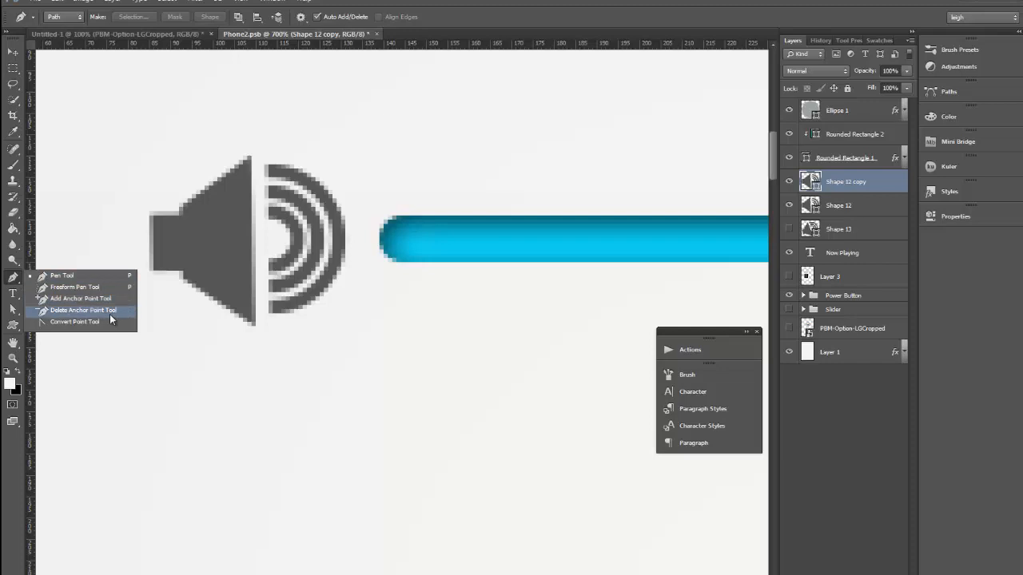
# - Switch to the Delete Anchor Point Tool to remove the left icon's outer sound waves
pyautogui.click(83, 311)
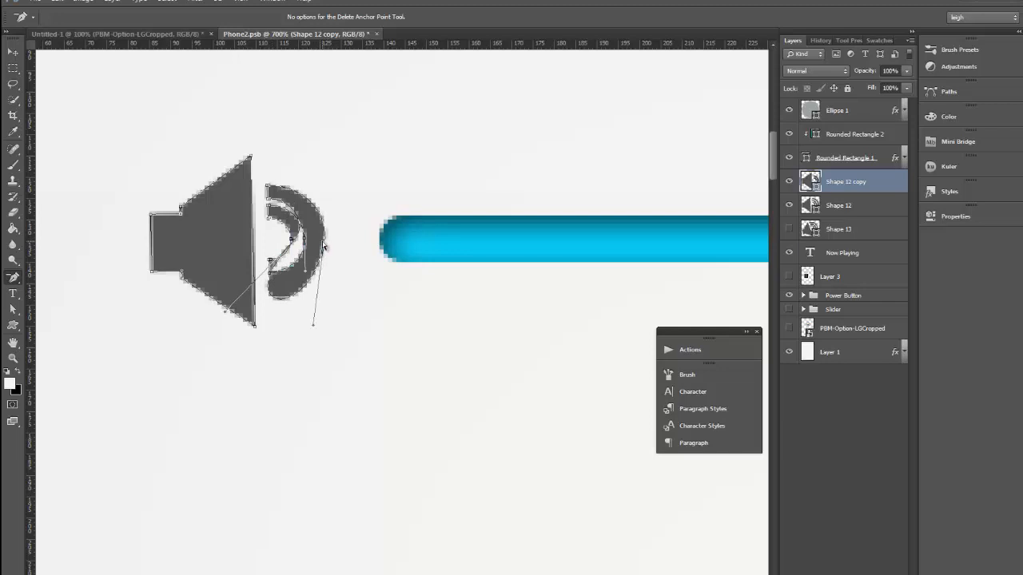
# - Step back through History to the anchor-point deletion leaving one sound wave on the left icon
pyautogui.click(815, 40)
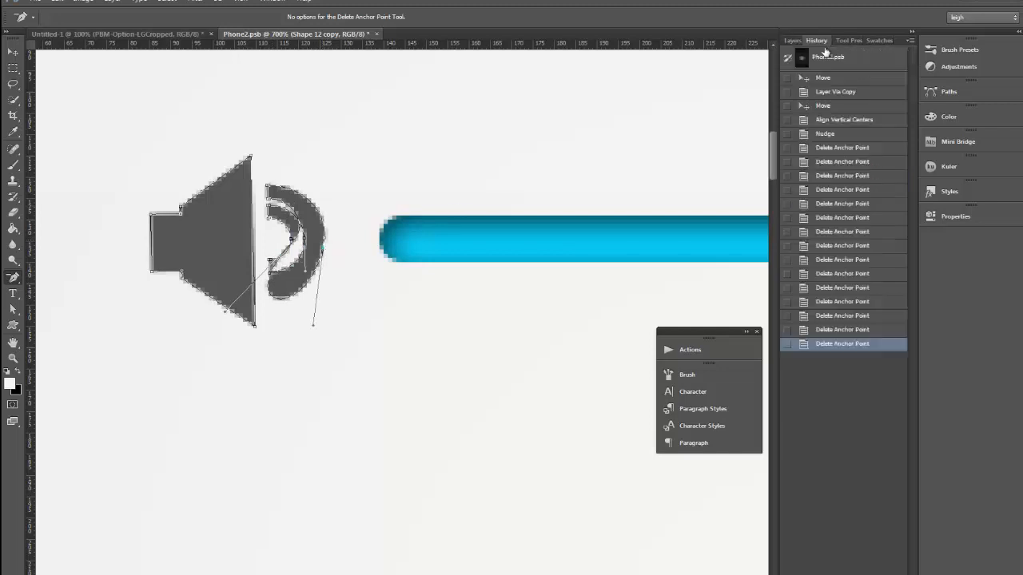
pyautogui.click(841, 315)
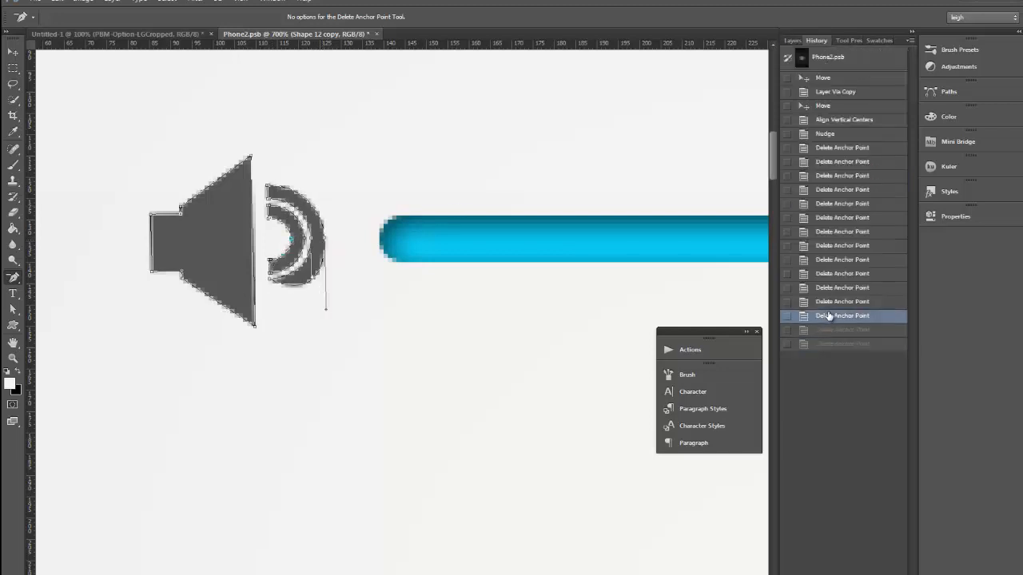
pyautogui.click(793, 40)
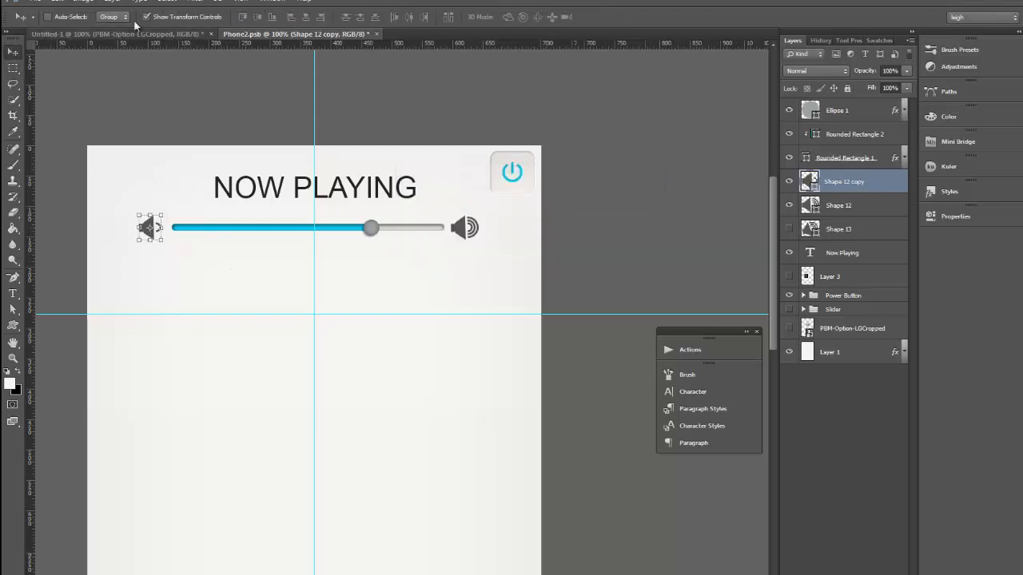
# - Define the low-volume speaker icon as a custom shape via Edit, accepting the default name
pyautogui.click(13, 323)
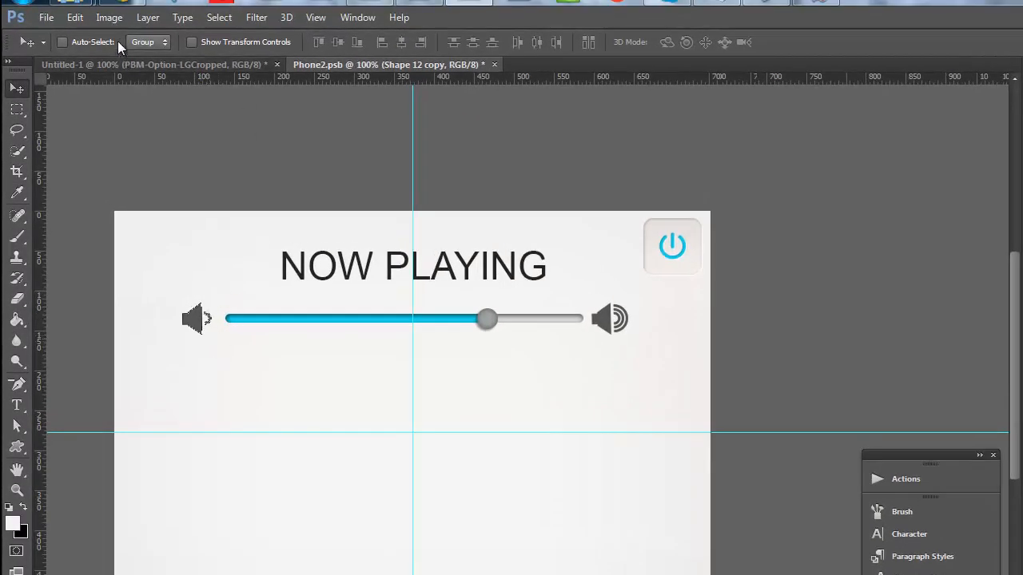
pyautogui.click(108, 16)
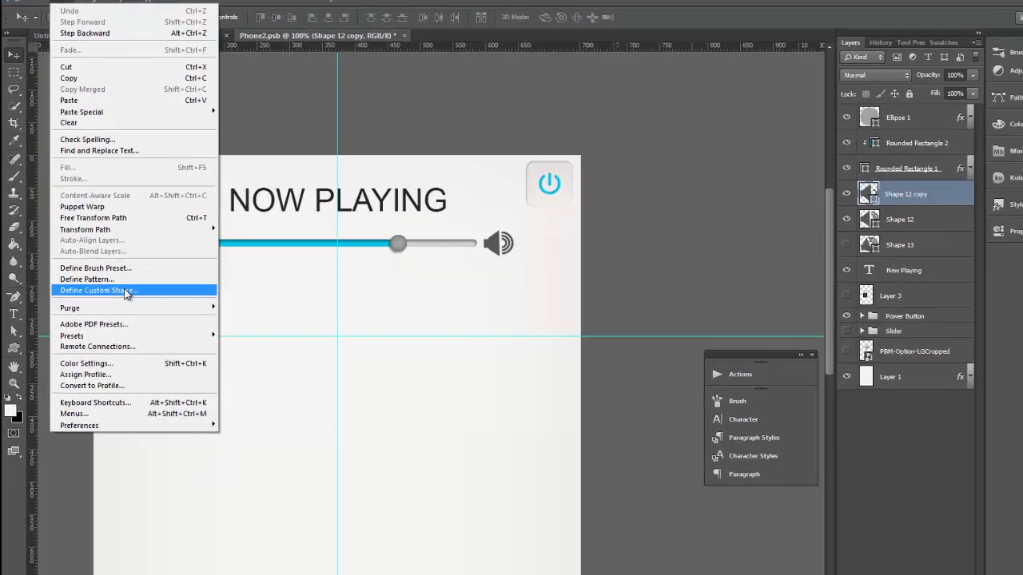
pyautogui.click(96, 290)
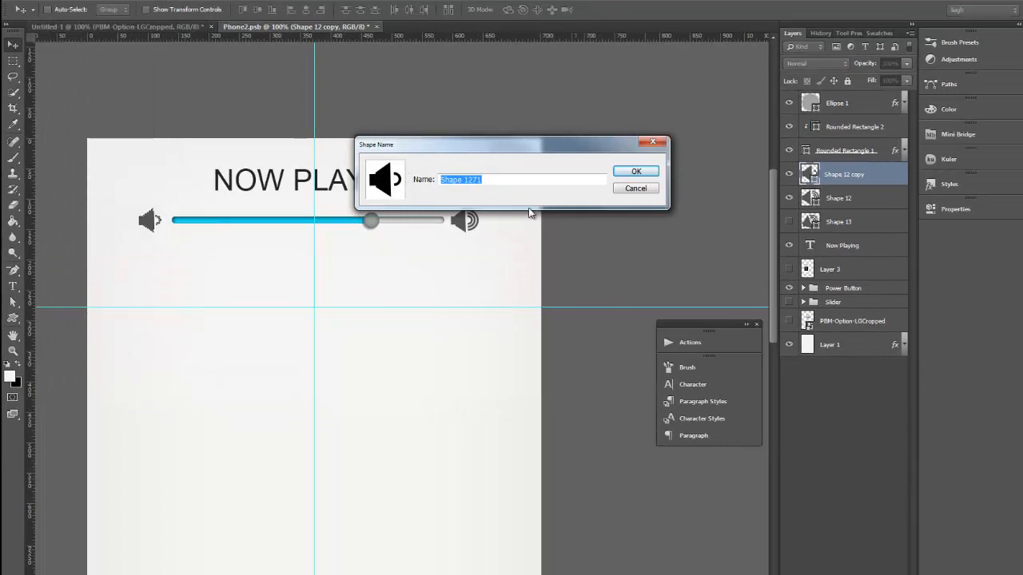
pyautogui.click(636, 171)
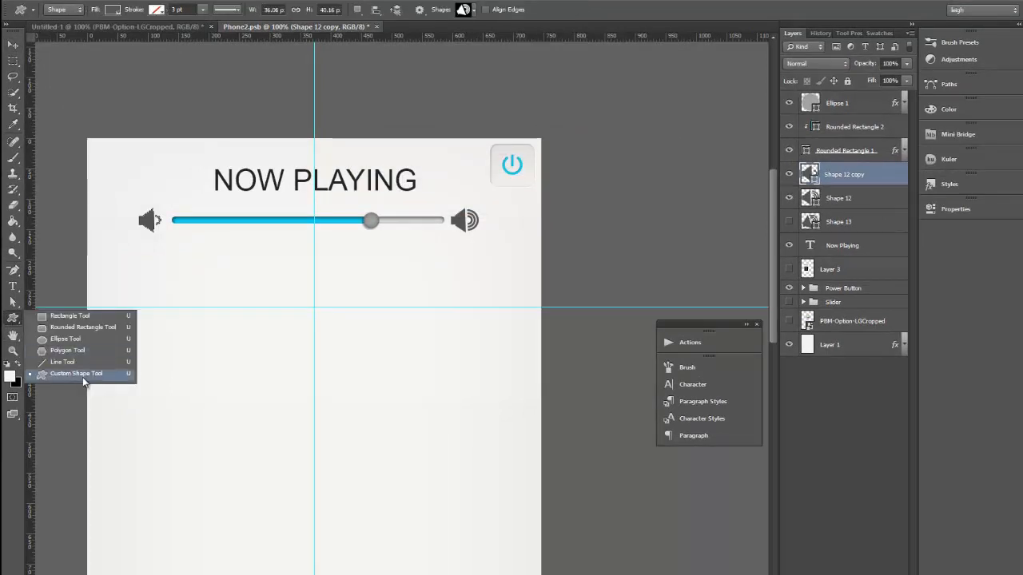
# - Draw the saved low-volume speaker shape below the slider with the Custom Shape Tool
pyautogui.click(76, 374)
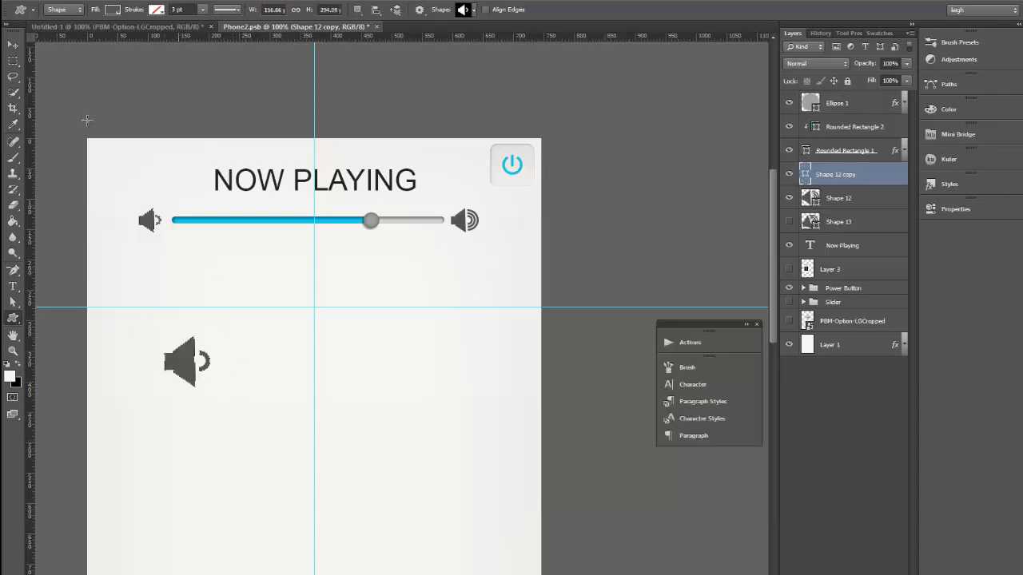
pyautogui.click(13, 43)
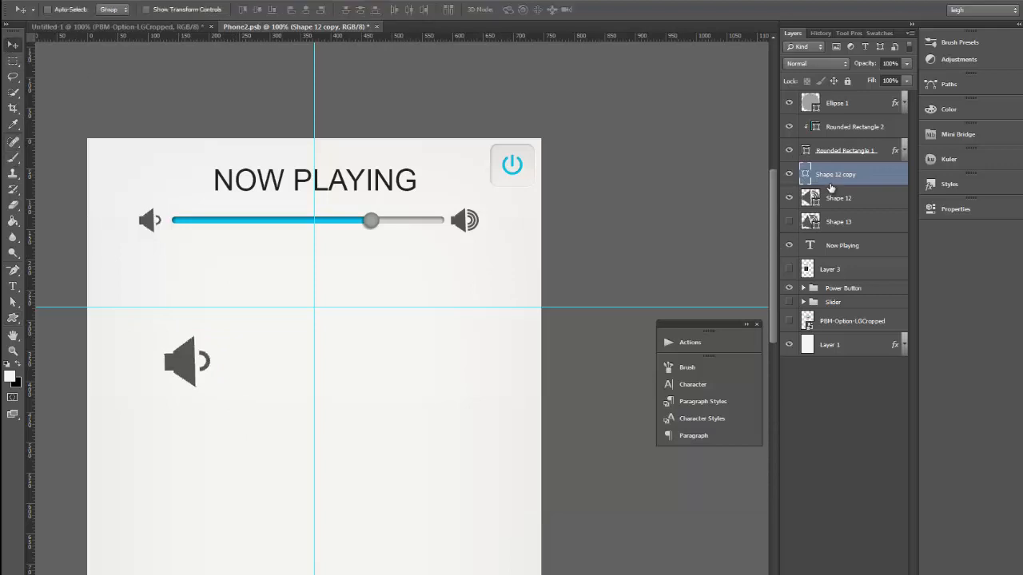